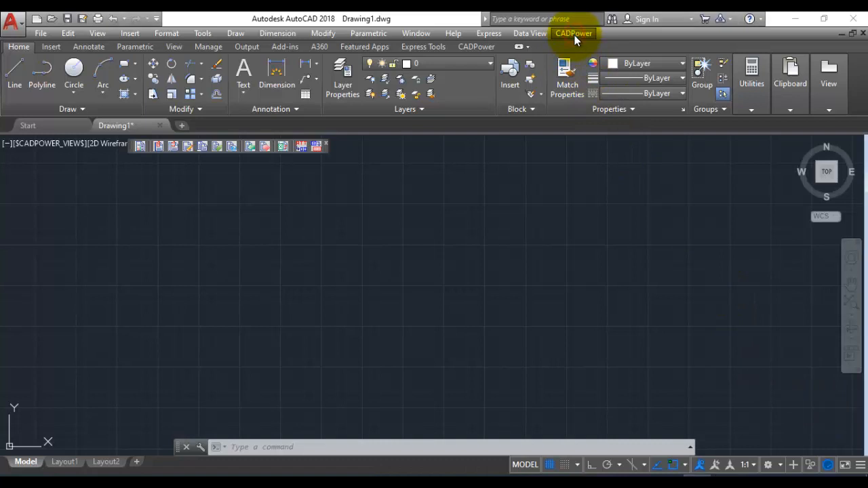
- Show CADPower's command categories leading to Miscellaneous > File Management
{"action": "left_click", "coordinate": [573, 33]}
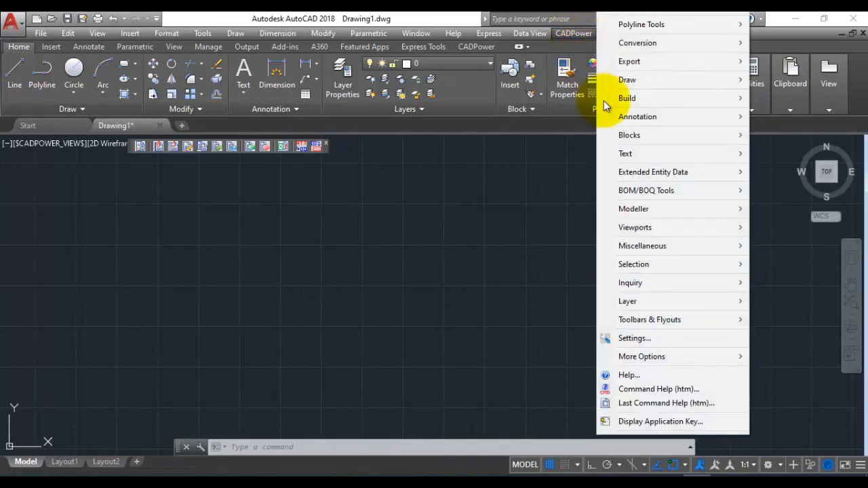
{"action": "mouse_move", "coordinate": [634, 263]}
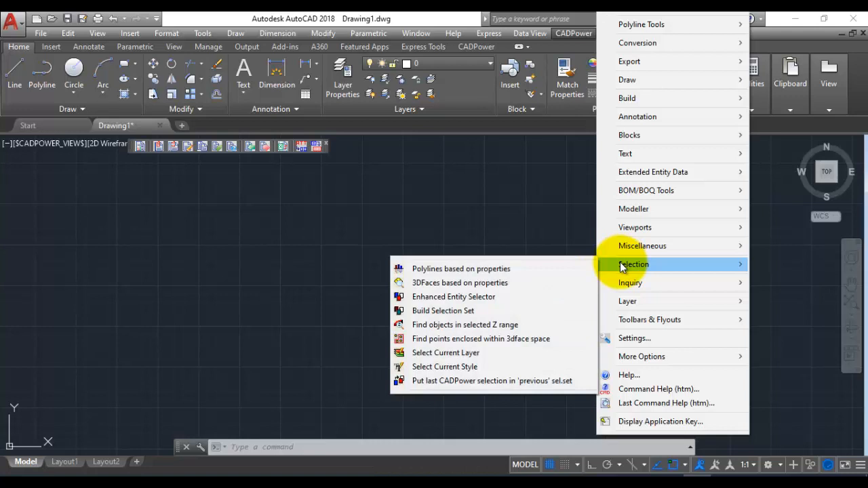
{"action": "left_click", "coordinate": [572, 33]}
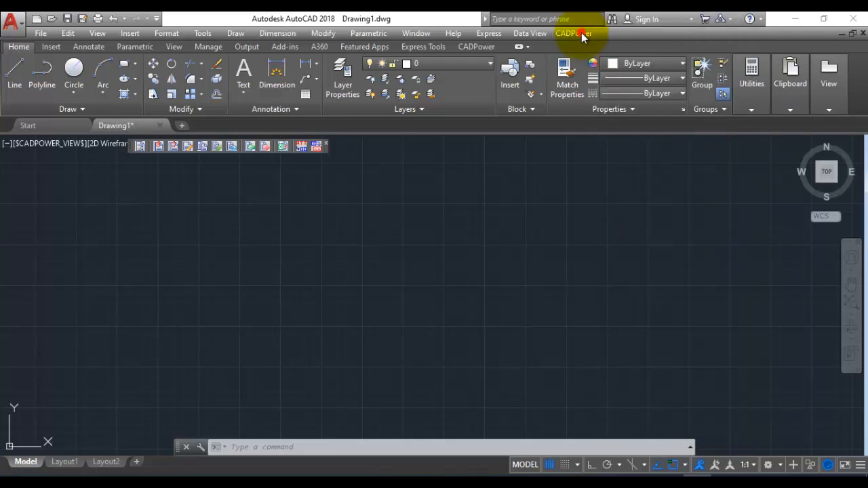
{"action": "left_click", "coordinate": [572, 33]}
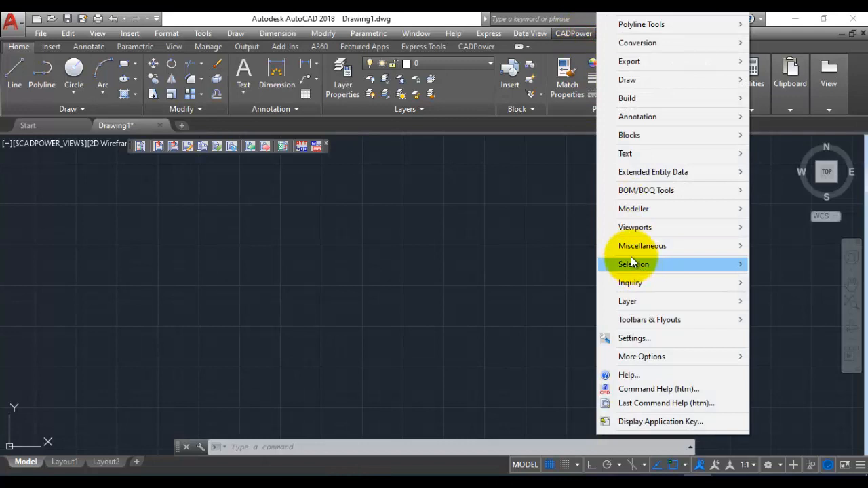
{"action": "mouse_move", "coordinate": [643, 246]}
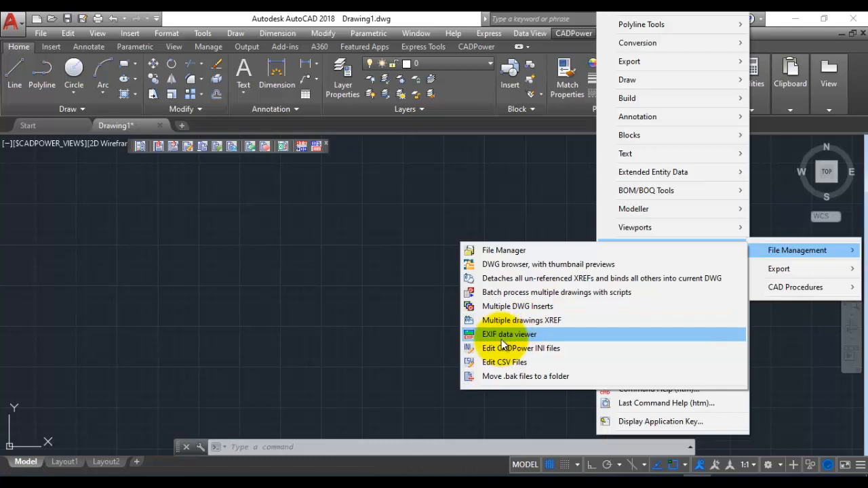
- Load 27x27.tif from the TIFF_Files folder into the EXIF tool and extract its metadata
{"action": "left_click", "coordinate": [510, 334]}
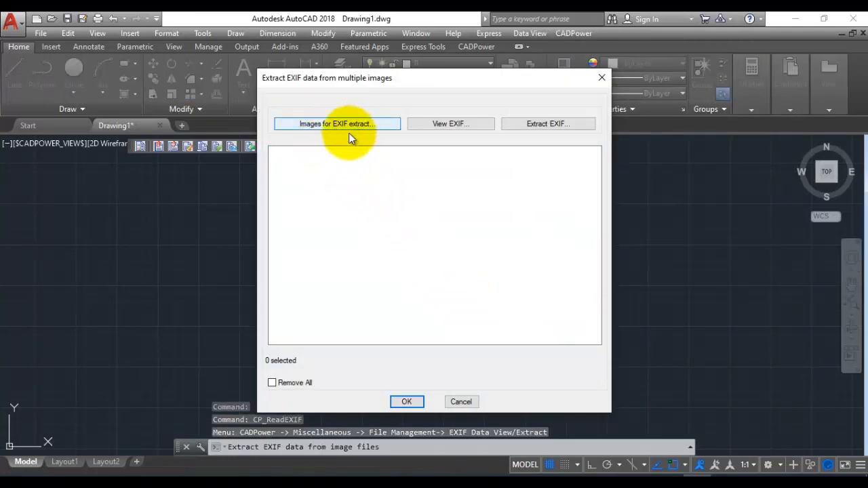
{"action": "left_click", "coordinate": [336, 123]}
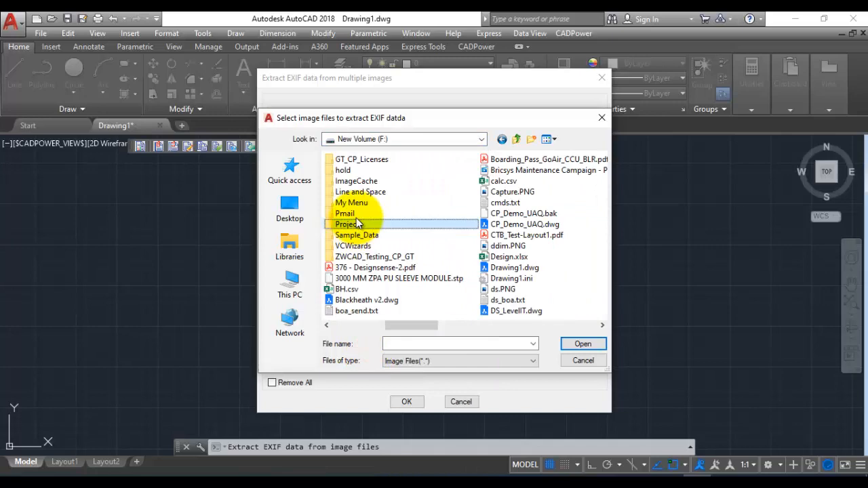
{"action": "double_click", "coordinate": [349, 223]}
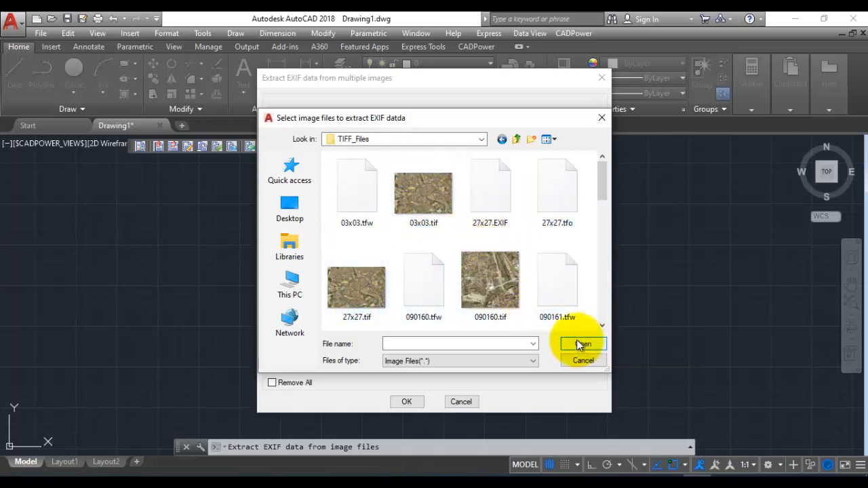
{"action": "left_click", "coordinate": [582, 344]}
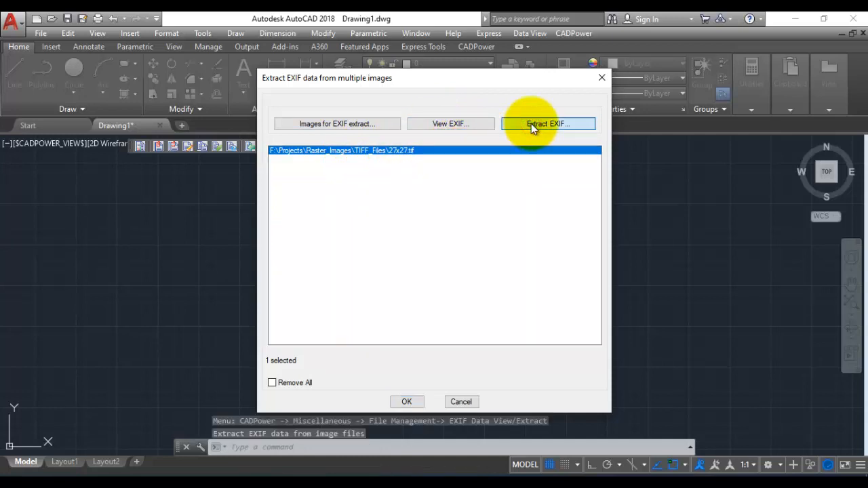
{"action": "left_click", "coordinate": [548, 123]}
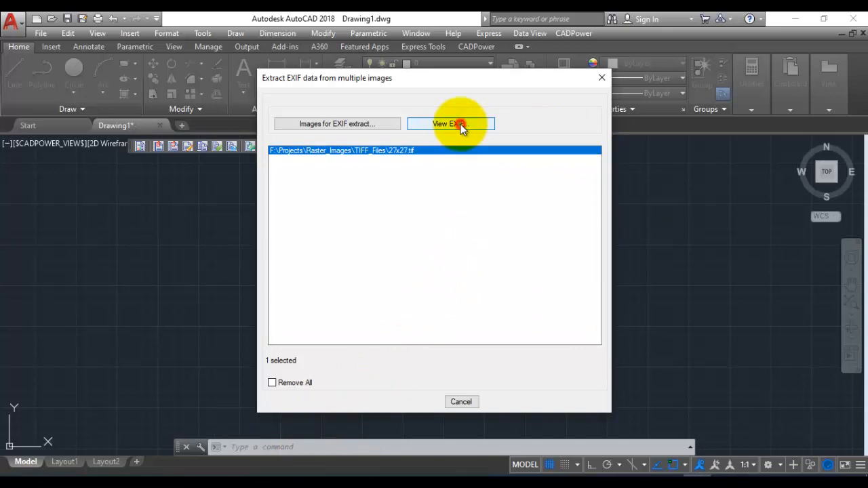
- View the metadata list, noting the Transverse Mercator projection and projected coordinate system entries, then close it
{"action": "left_click", "coordinate": [450, 123]}
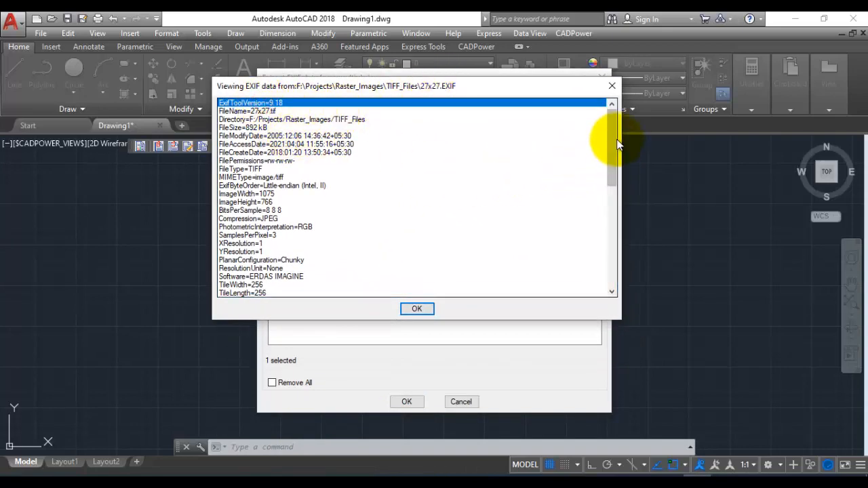
{"action": "scroll", "scroll_direction": "down", "scroll_amount": 3}
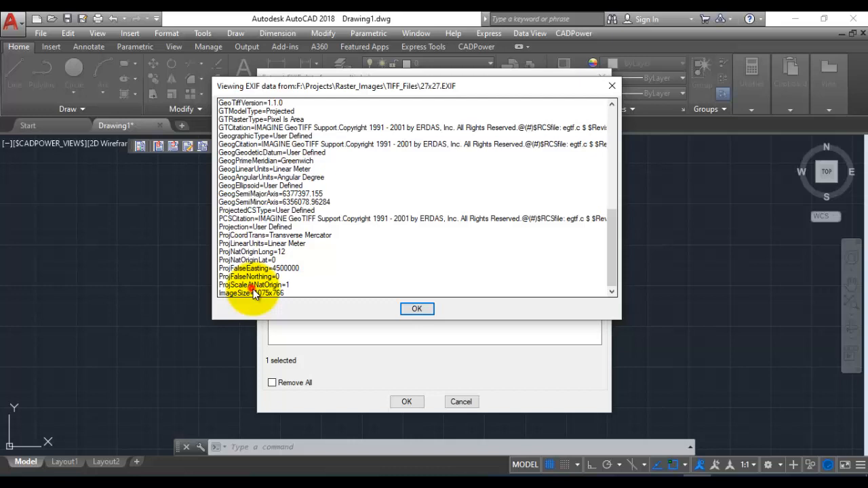
{"action": "left_click", "coordinate": [273, 234]}
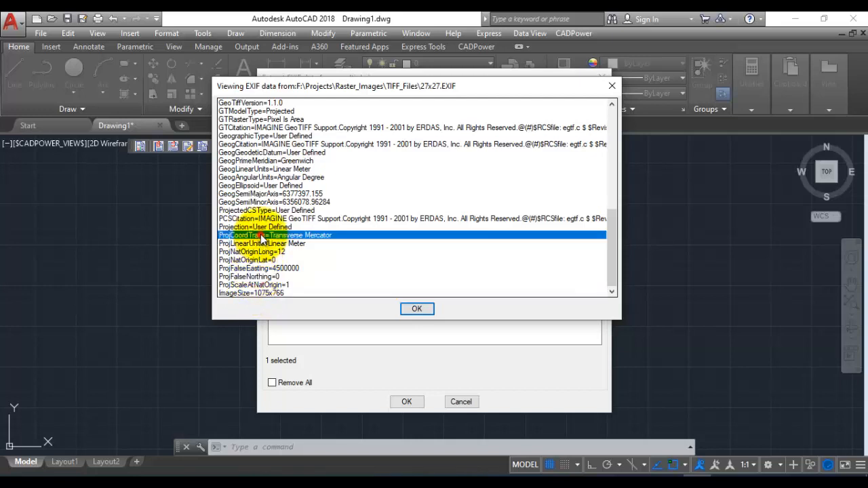
{"action": "left_click", "coordinate": [285, 210]}
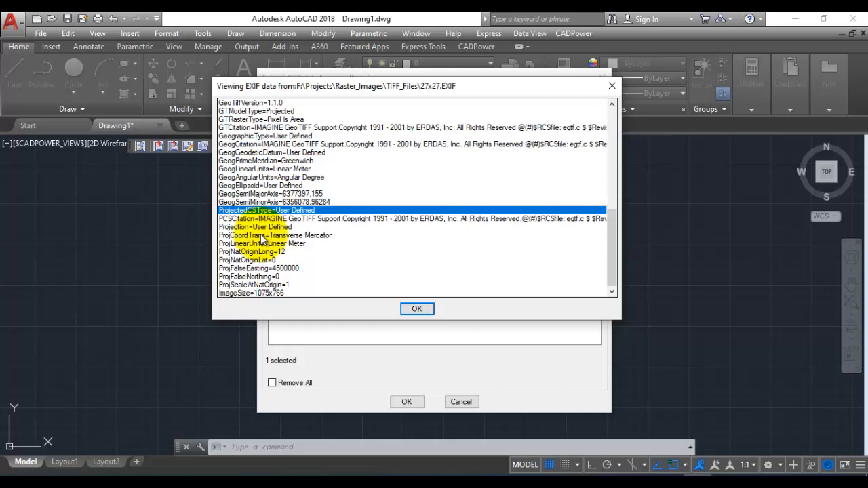
{"action": "left_click", "coordinate": [299, 202]}
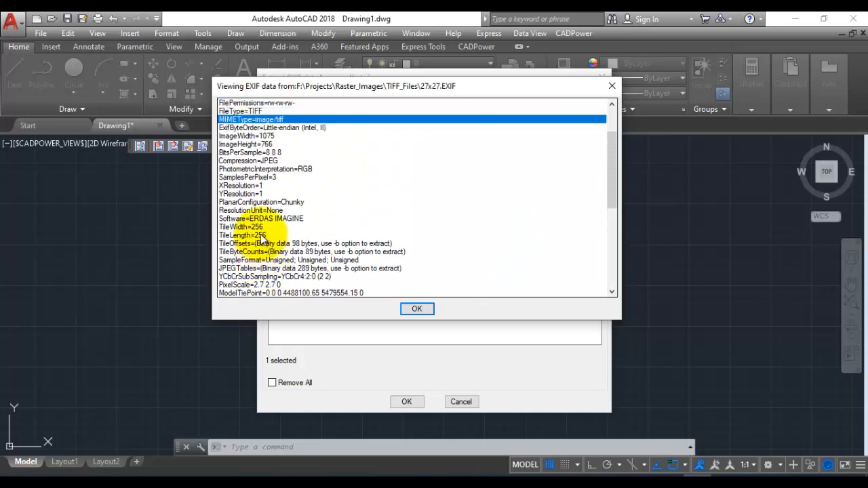
{"action": "left_click", "coordinate": [247, 144]}
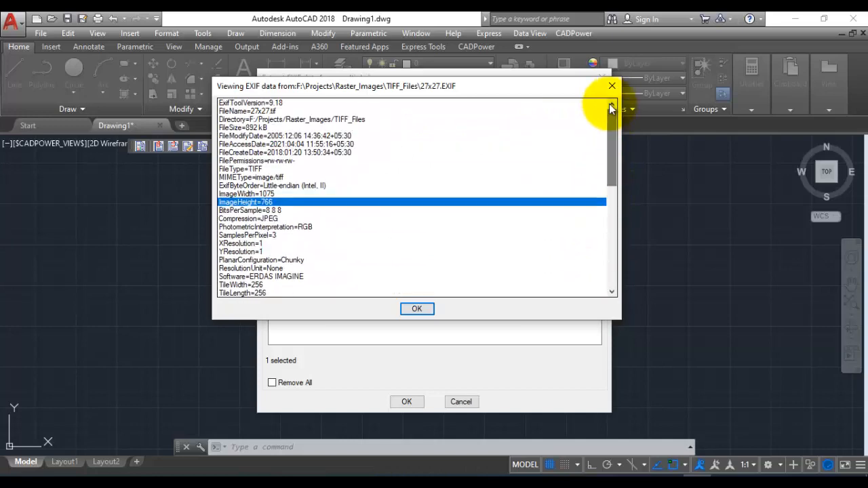
{"action": "mouse_move", "coordinate": [418, 309]}
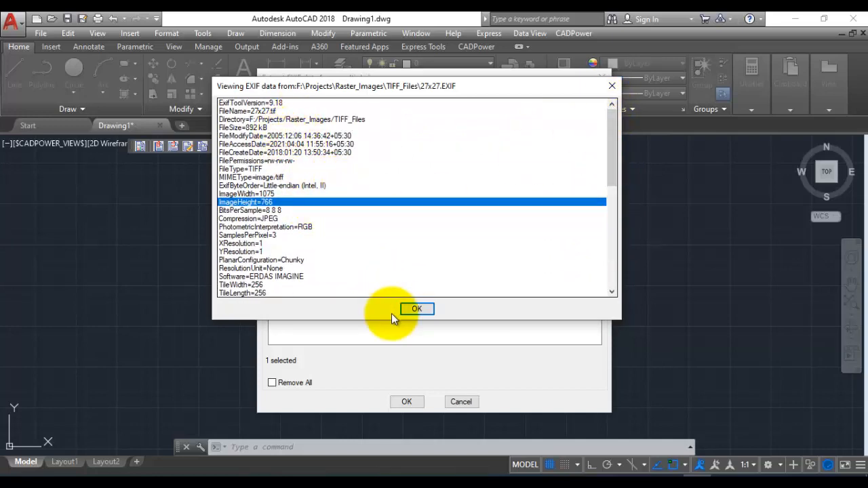
{"action": "left_click", "coordinate": [416, 309]}
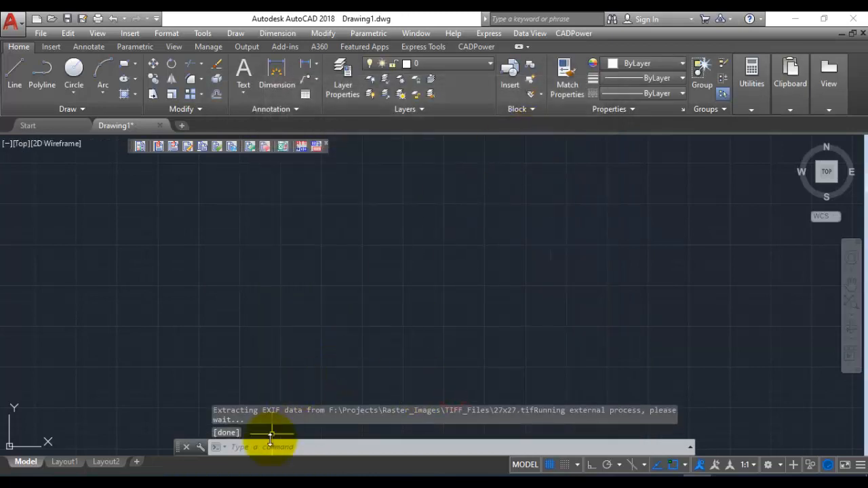
- Switch to the CADPower ribbon tab and browse its More dropdown of file-manager commands
{"action": "left_click", "coordinate": [572, 33]}
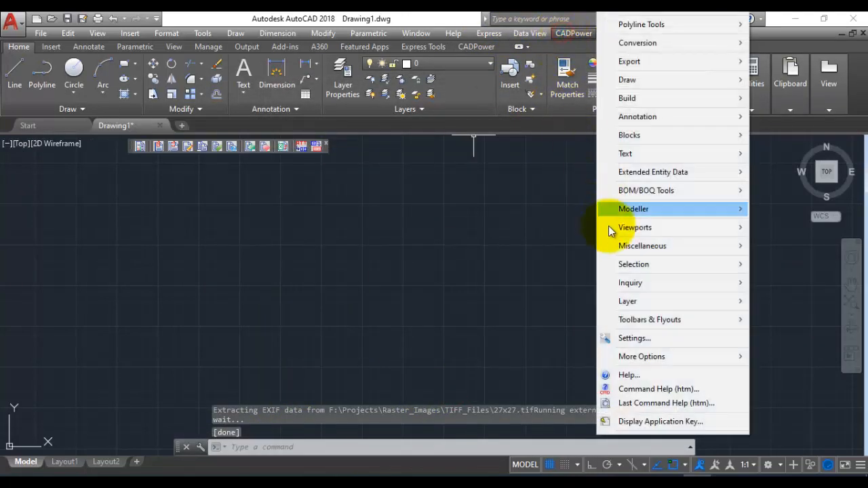
{"action": "mouse_move", "coordinate": [642, 246]}
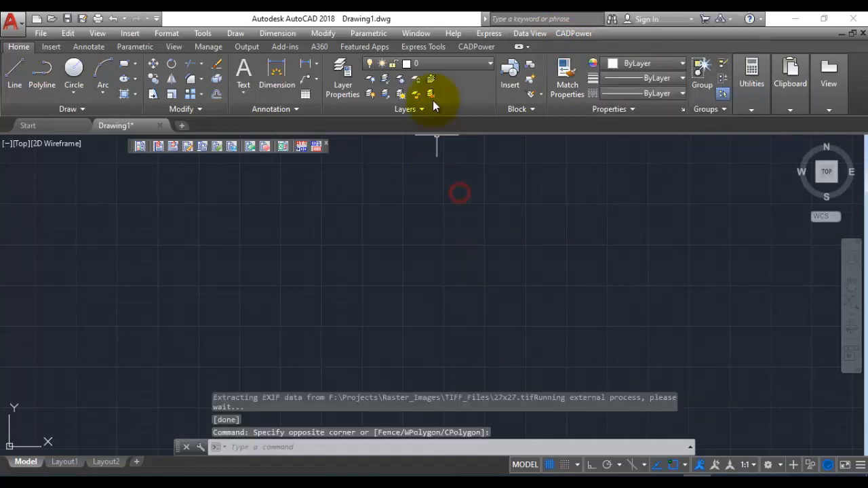
{"action": "left_click", "coordinate": [475, 46]}
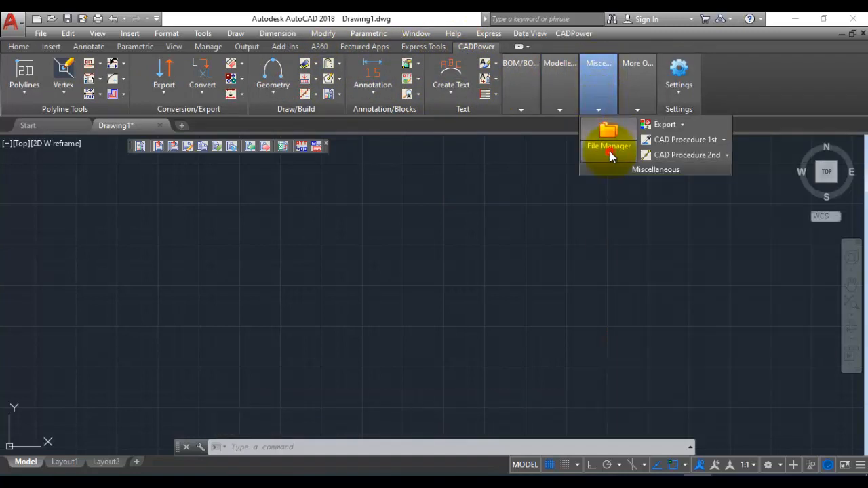
{"action": "left_click", "coordinate": [607, 142]}
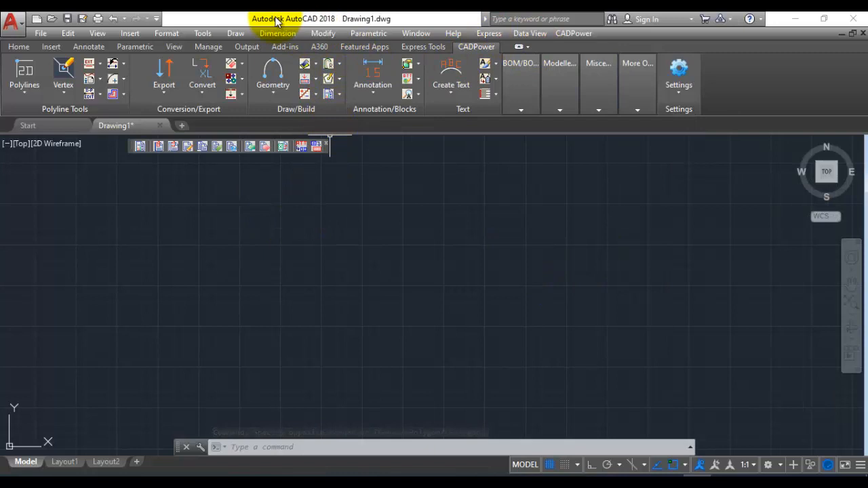
{"action": "mouse_move", "coordinate": [364, 326]}
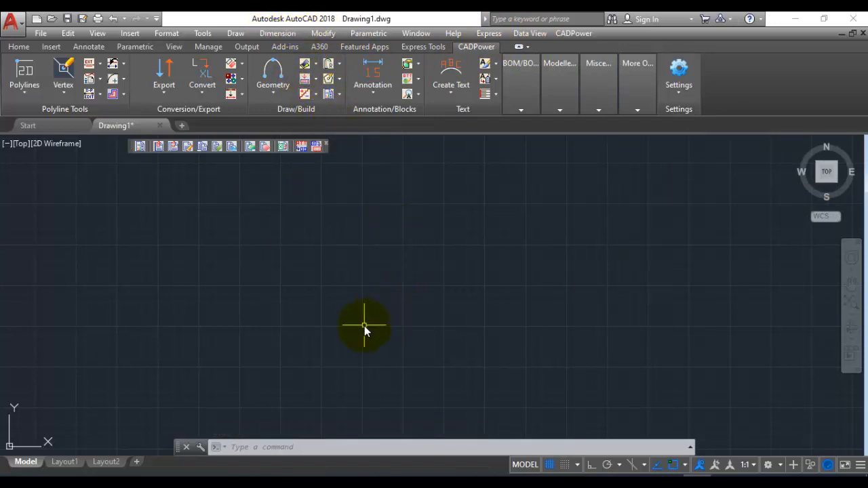